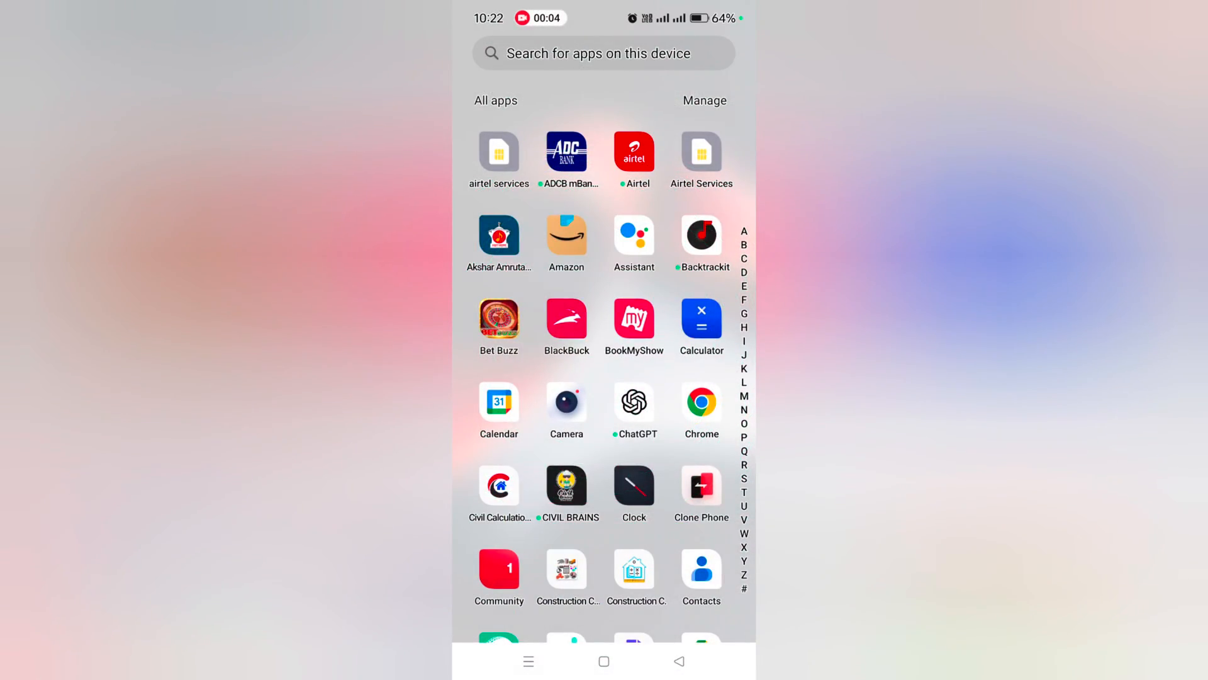
Go from the app drawer into Settings > Security and privacy and select App Lock
scroll("down", 3)
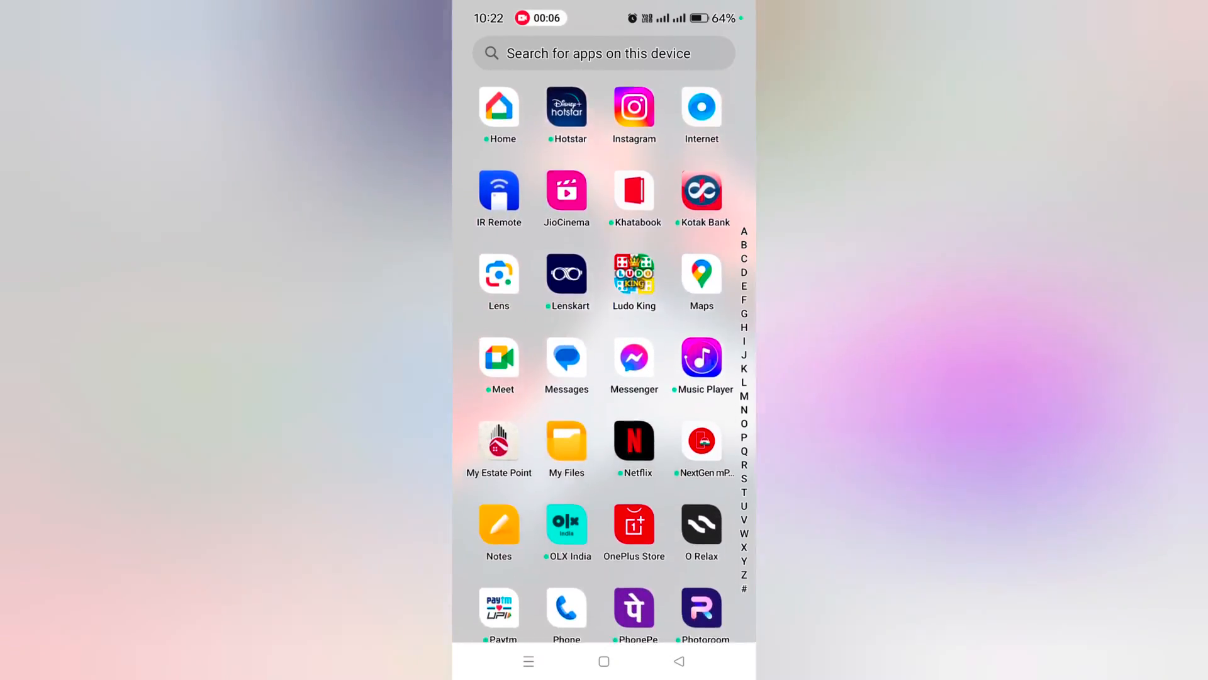
scroll("down", 3)
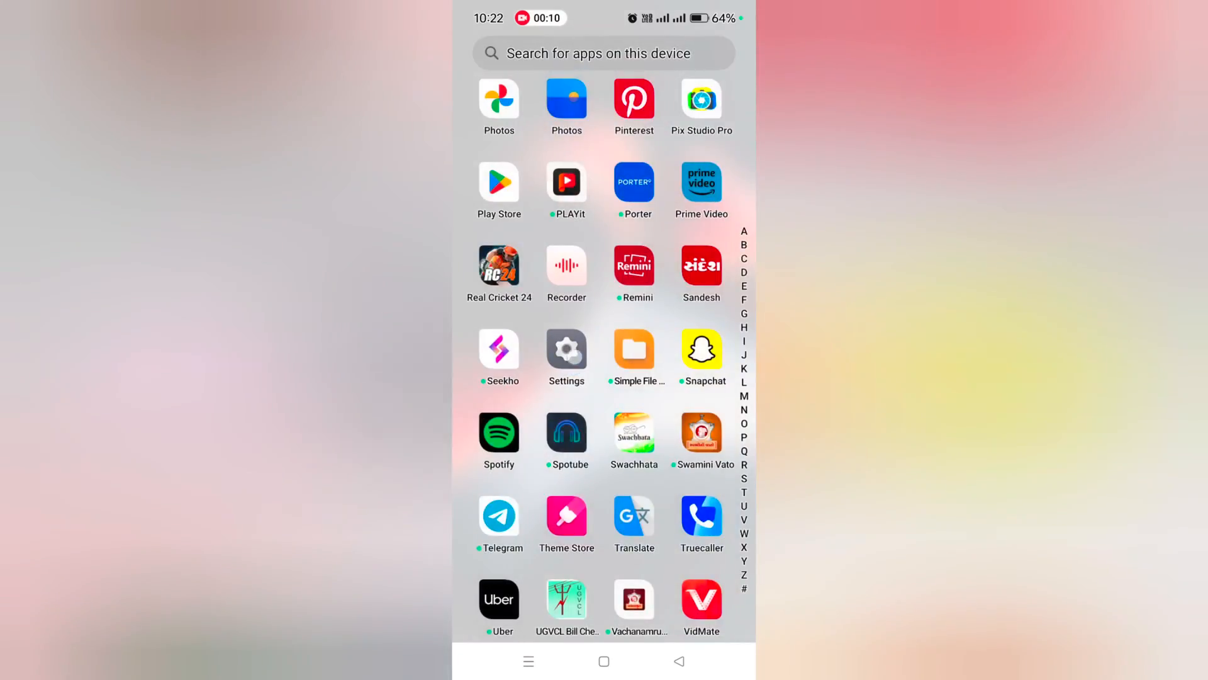
left_click(565, 352)
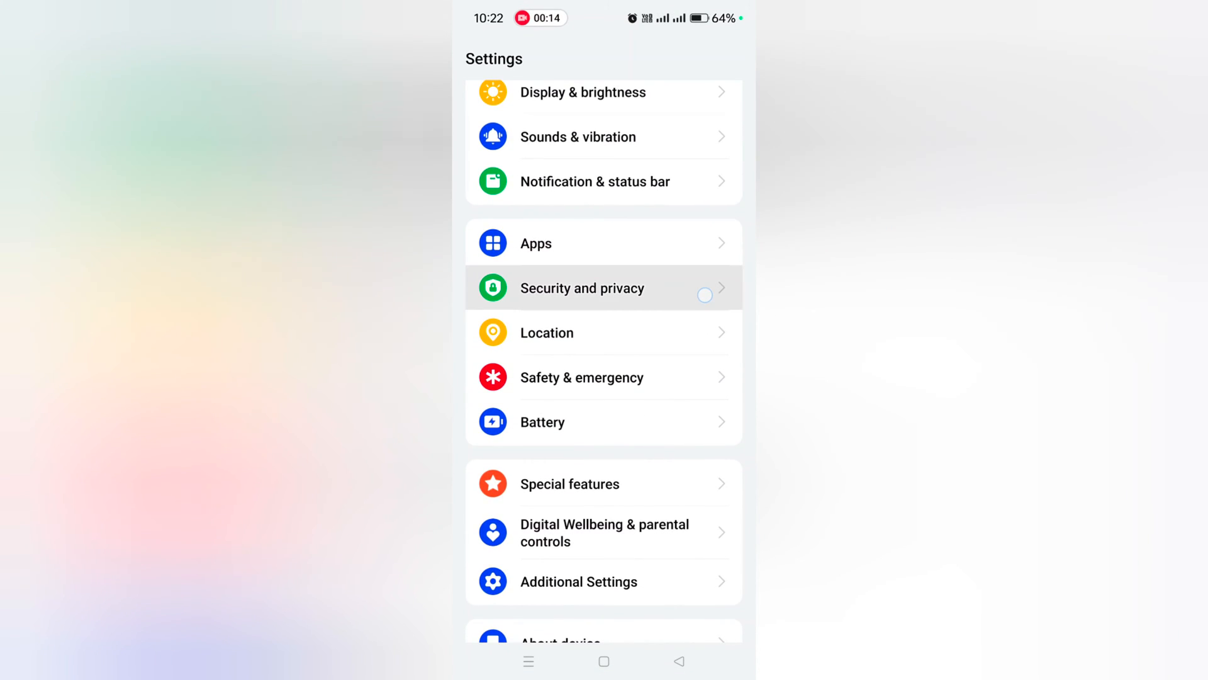
left_click(581, 287)
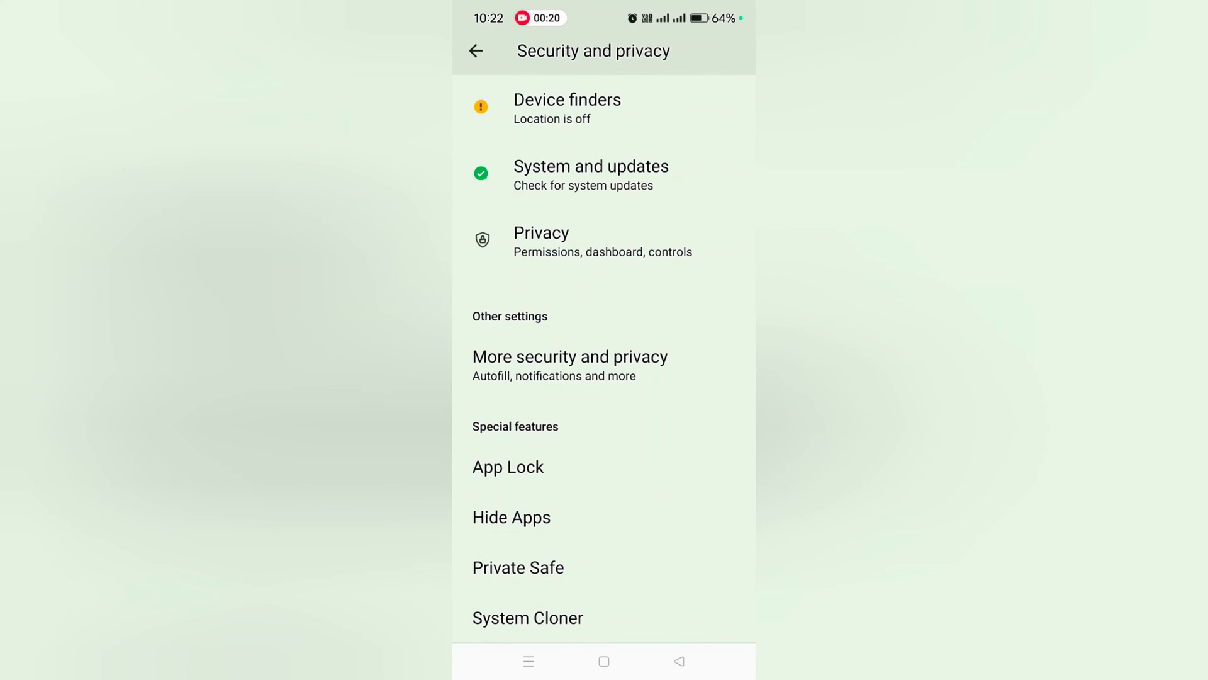
left_click(540, 465)
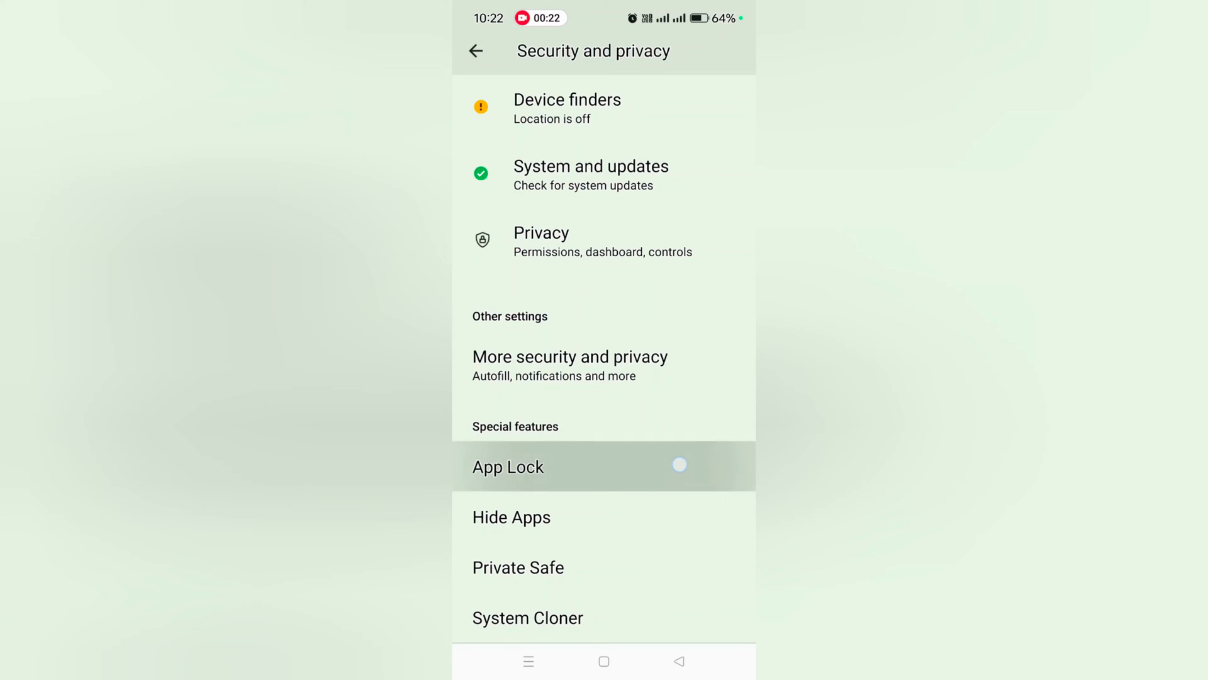
Switch App Lock on and lock the Amazon app, then scroll down toward Clock
left_click(507, 467)
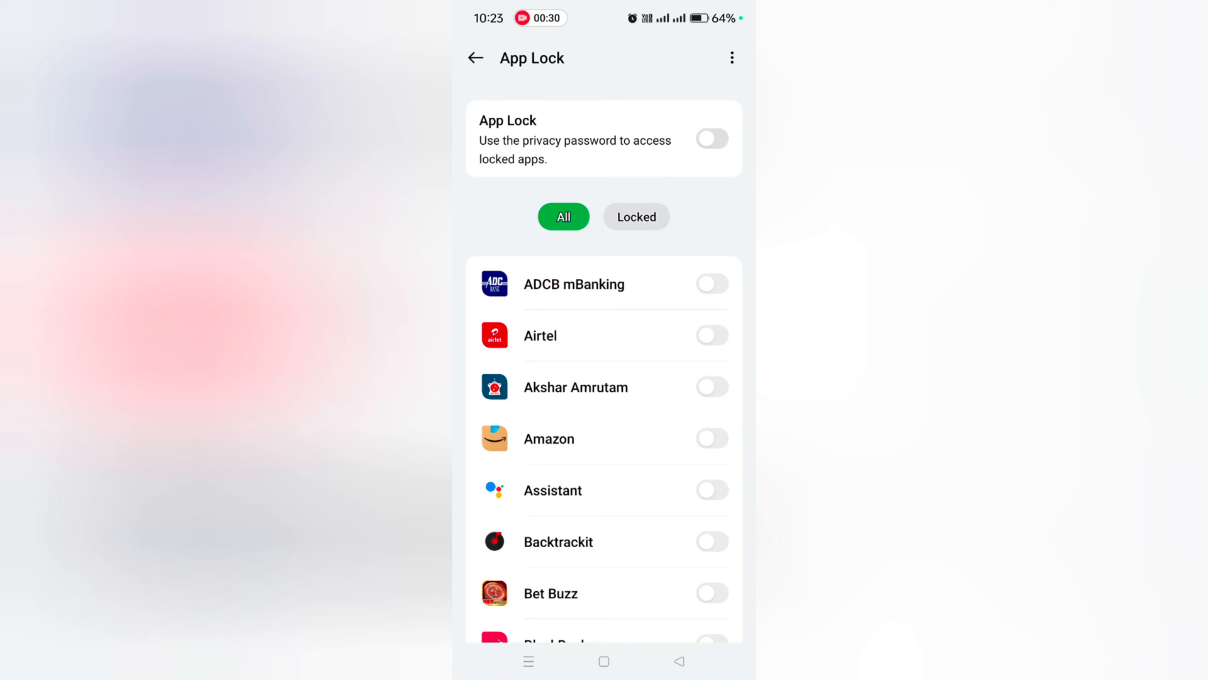
left_click(710, 138)
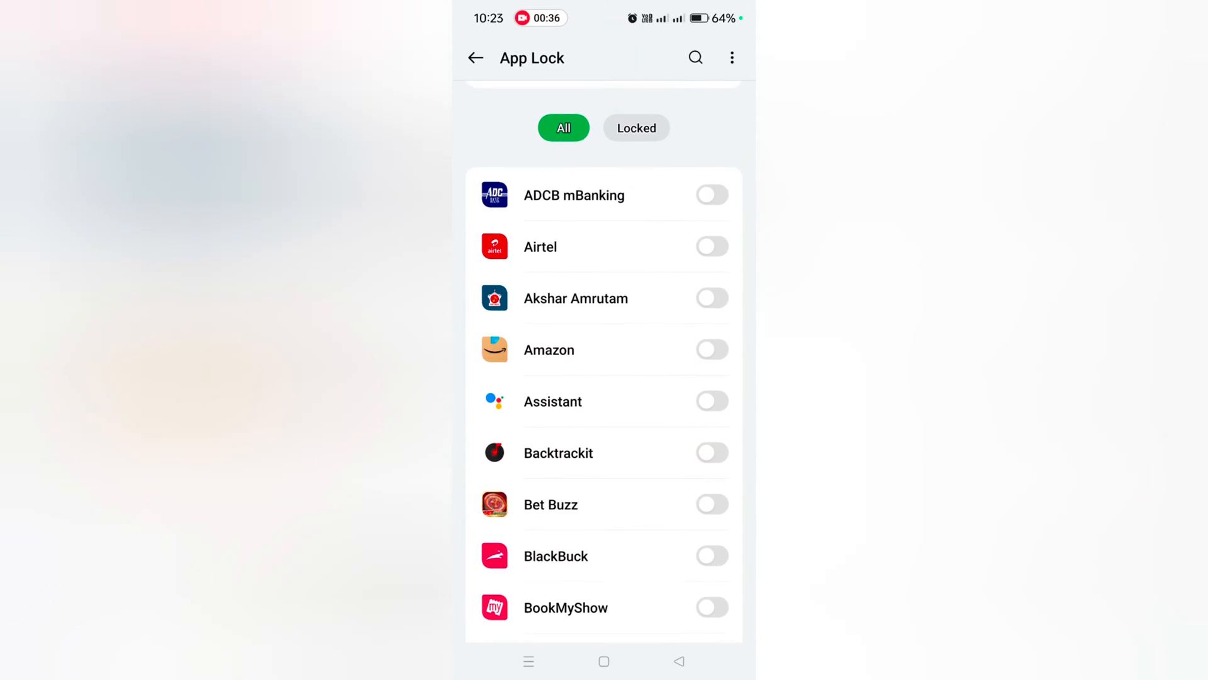
scroll("down", 3)
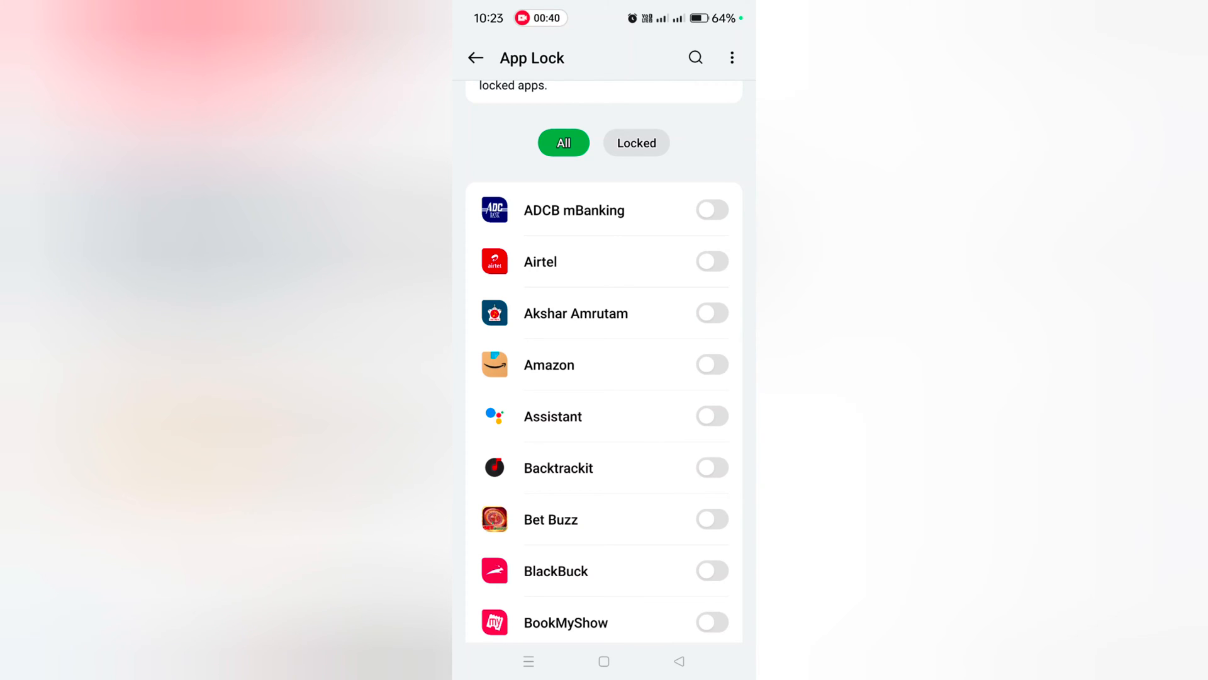
left_click(710, 364)
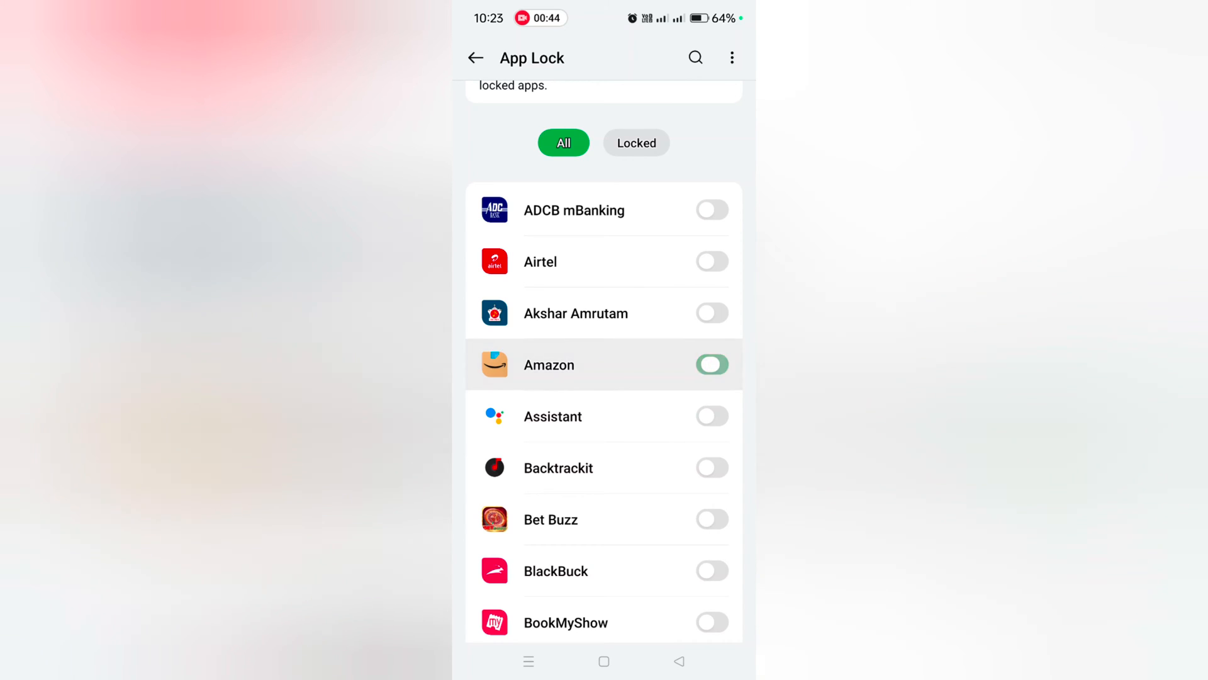
scroll("down", 3)
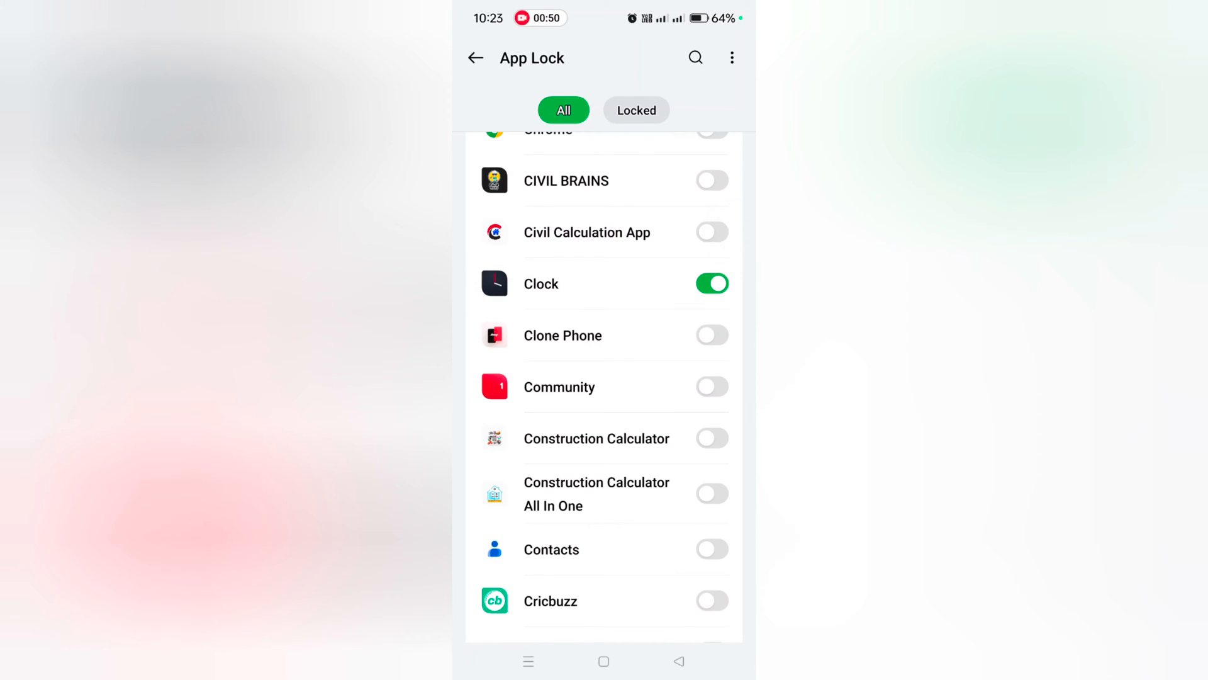
scroll("down", 3)
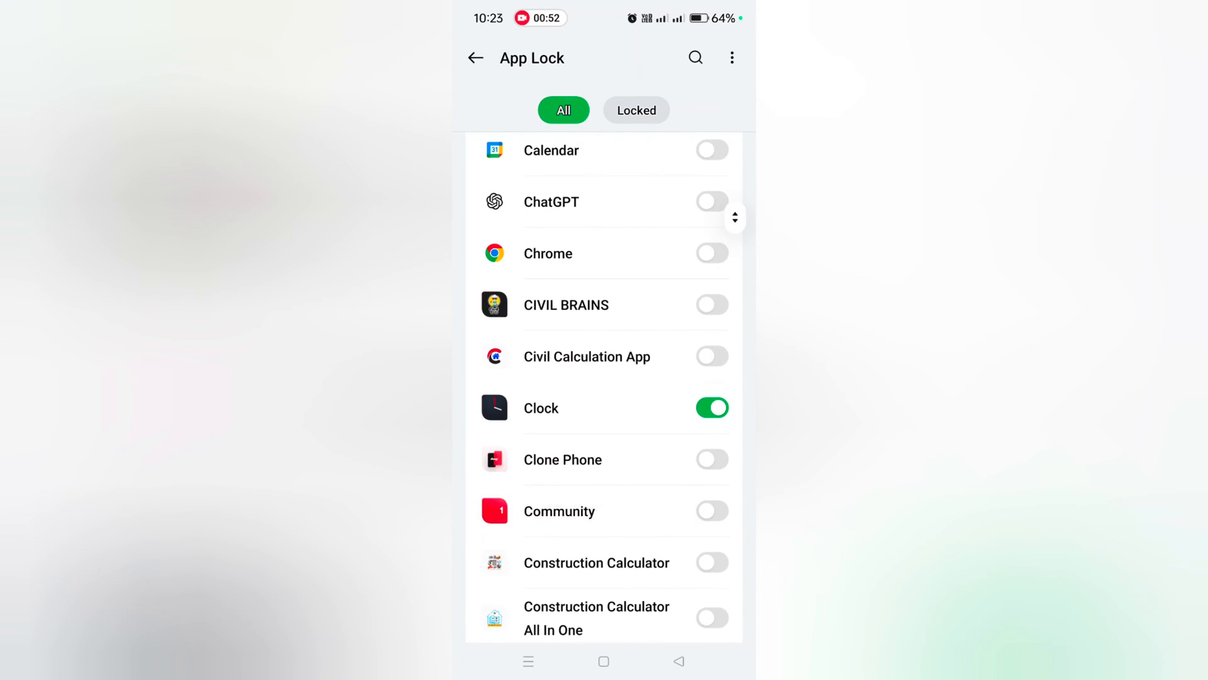
scroll("down", 3)
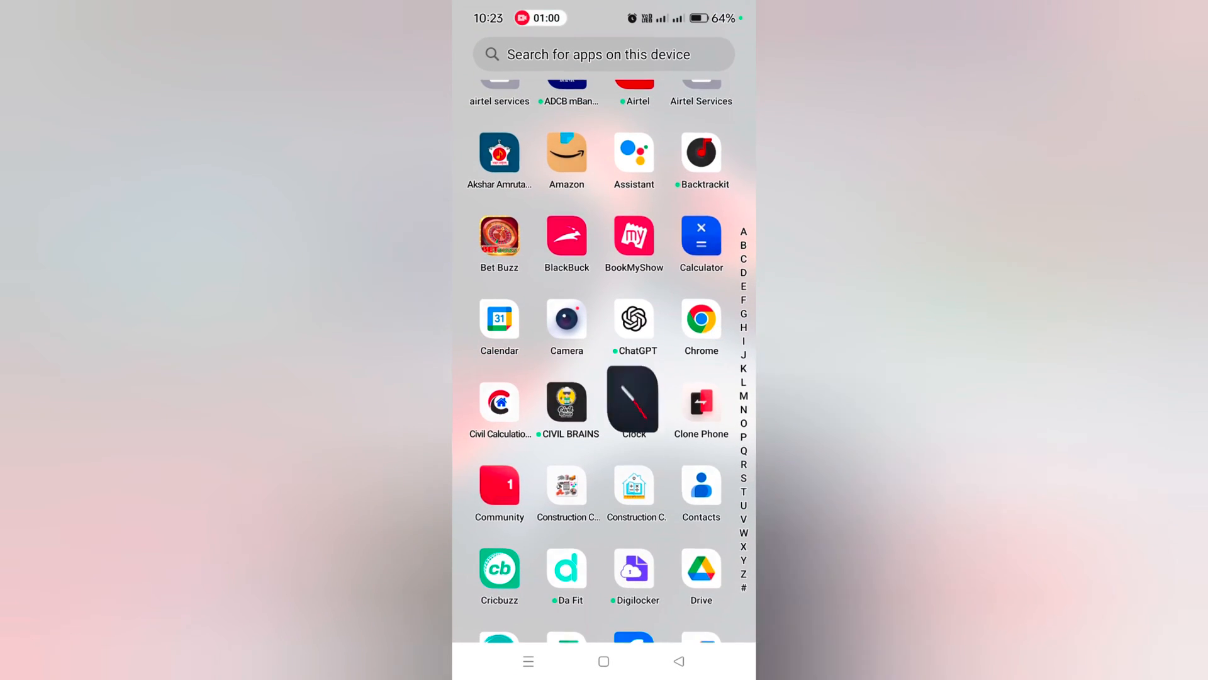
Launch Clock to test the lock, then return to App Lock in Security and privacy
left_click(633, 400)
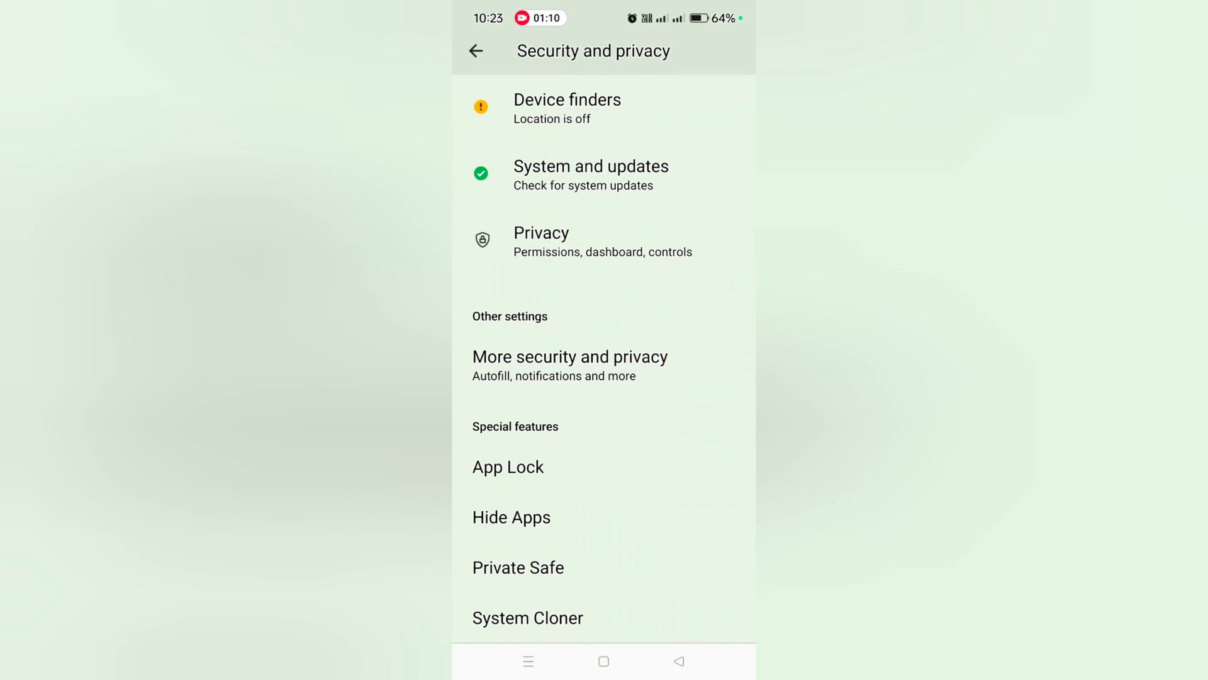
left_click(508, 466)
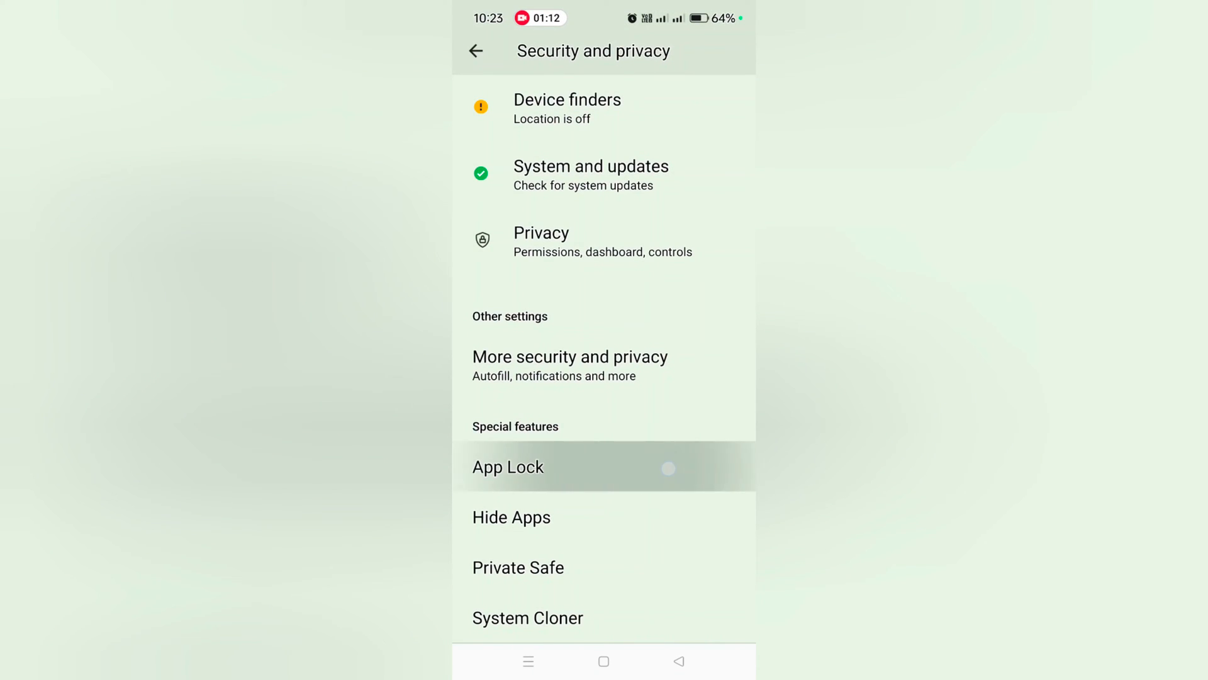
Unlock Amazon, check the Locked filter shows only Clock, then show all apps again
left_click(507, 467)
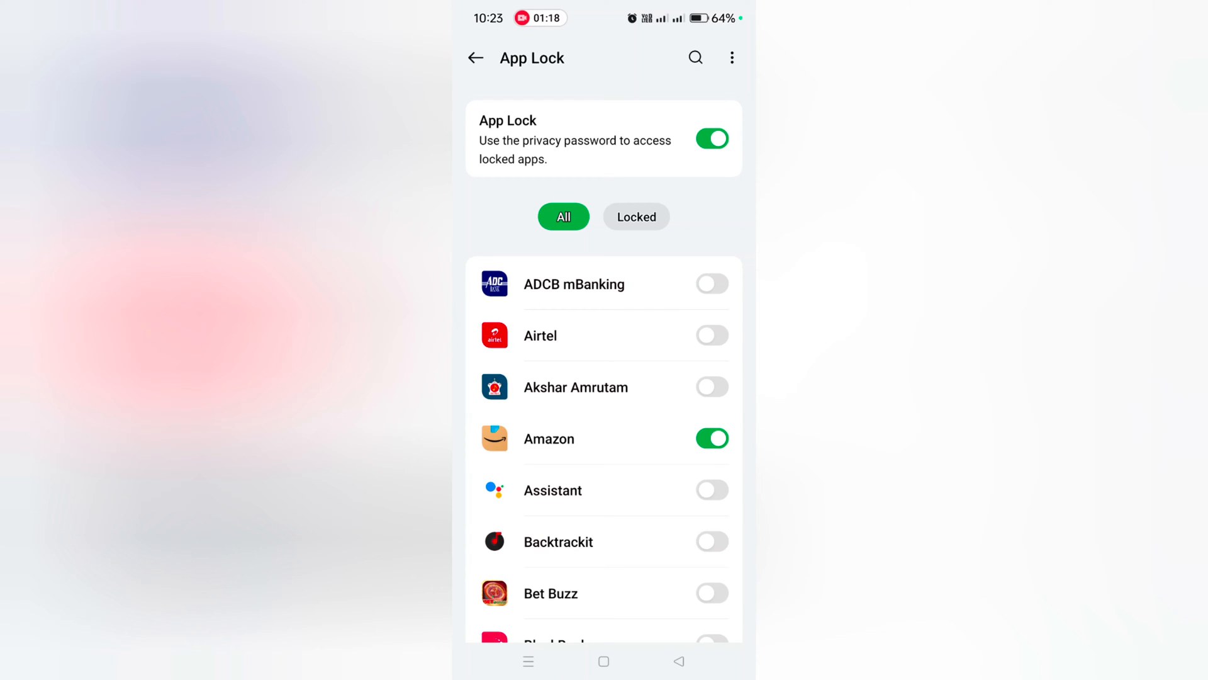
left_click(710, 438)
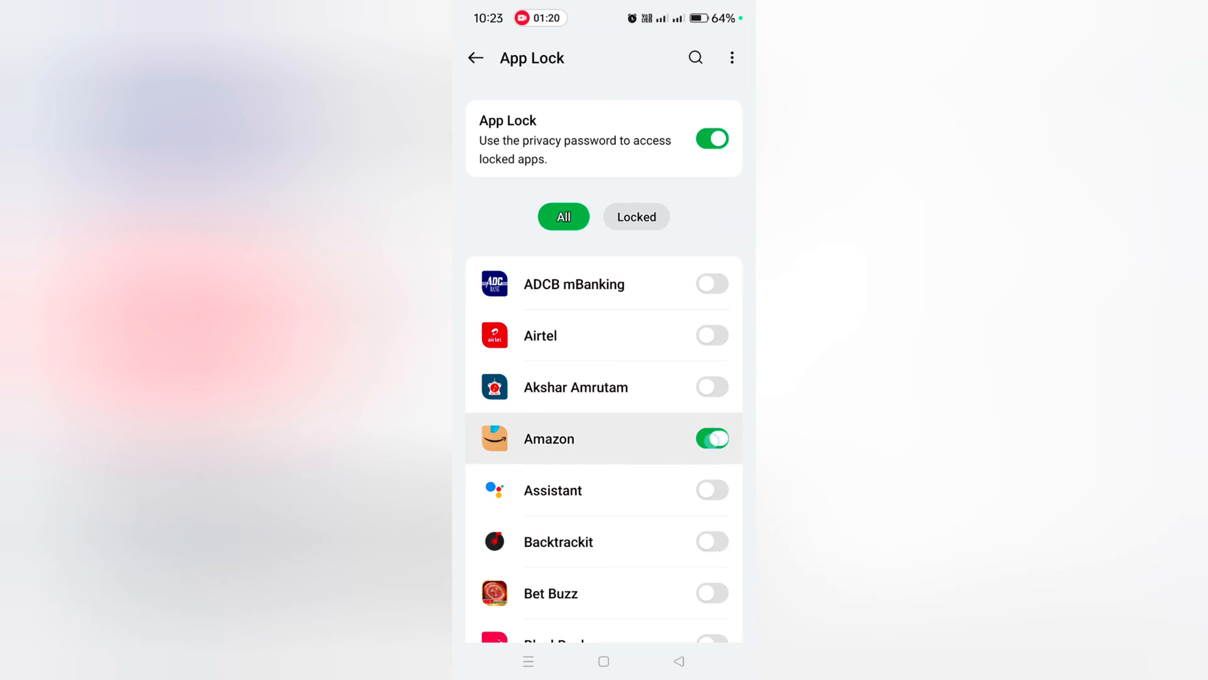
left_click(636, 216)
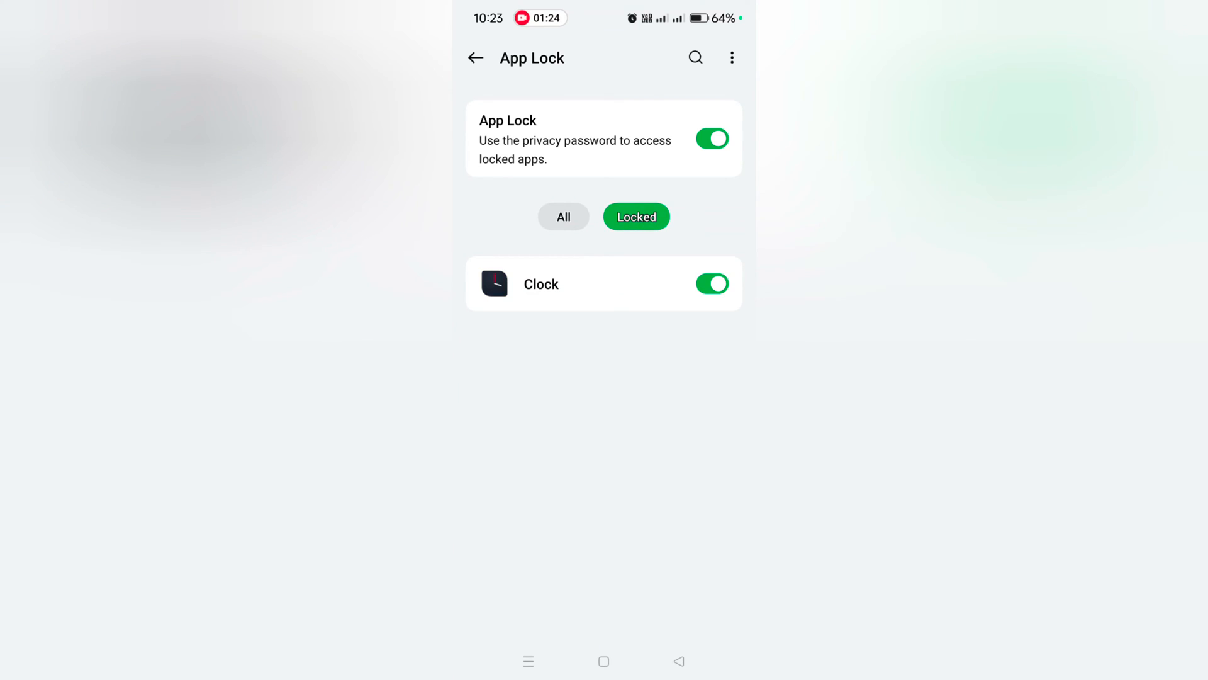
left_click(563, 217)
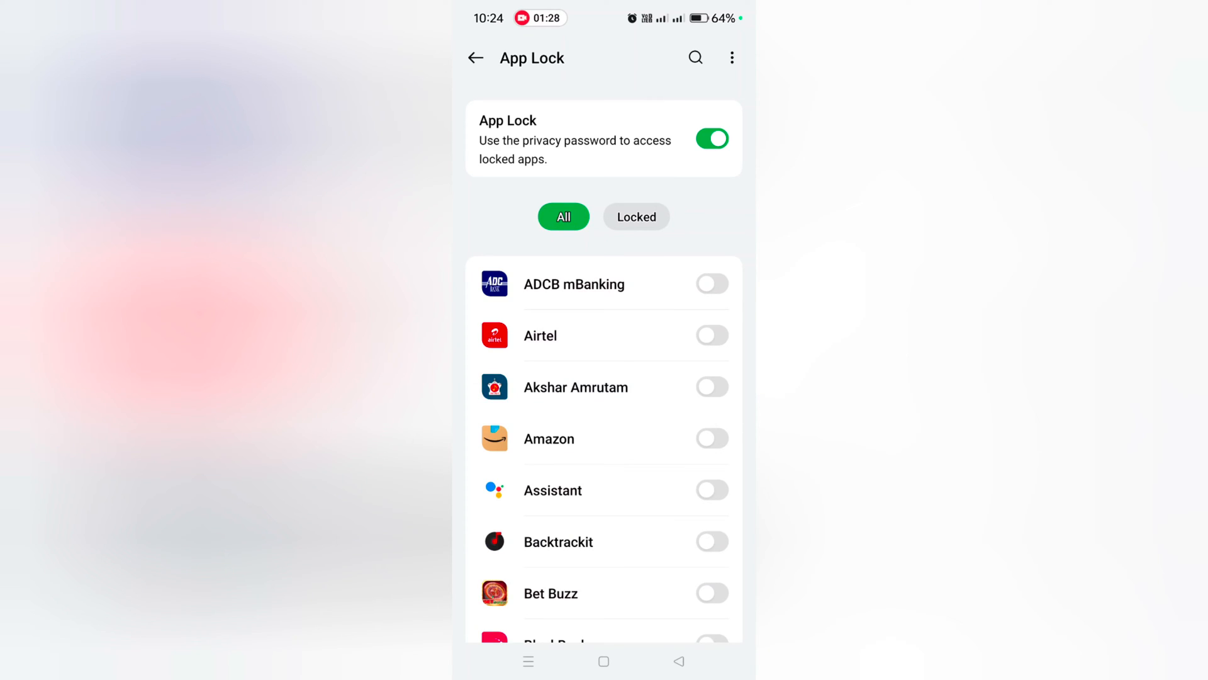
left_click(731, 57)
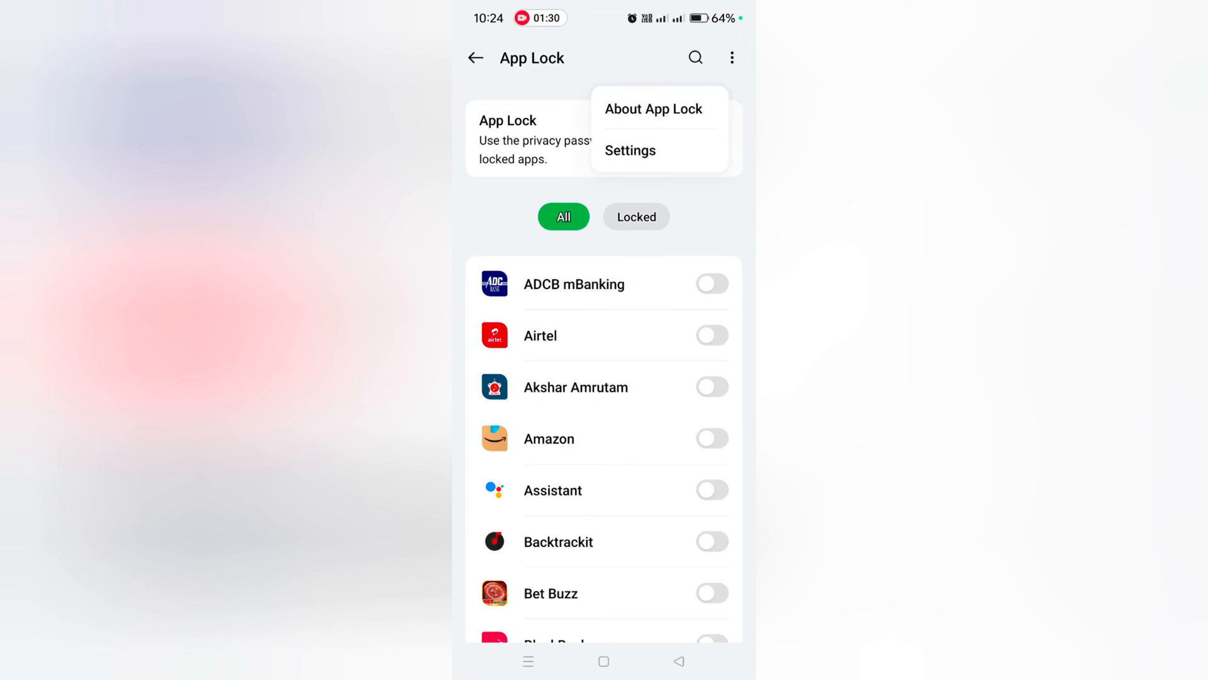
left_click(630, 150)
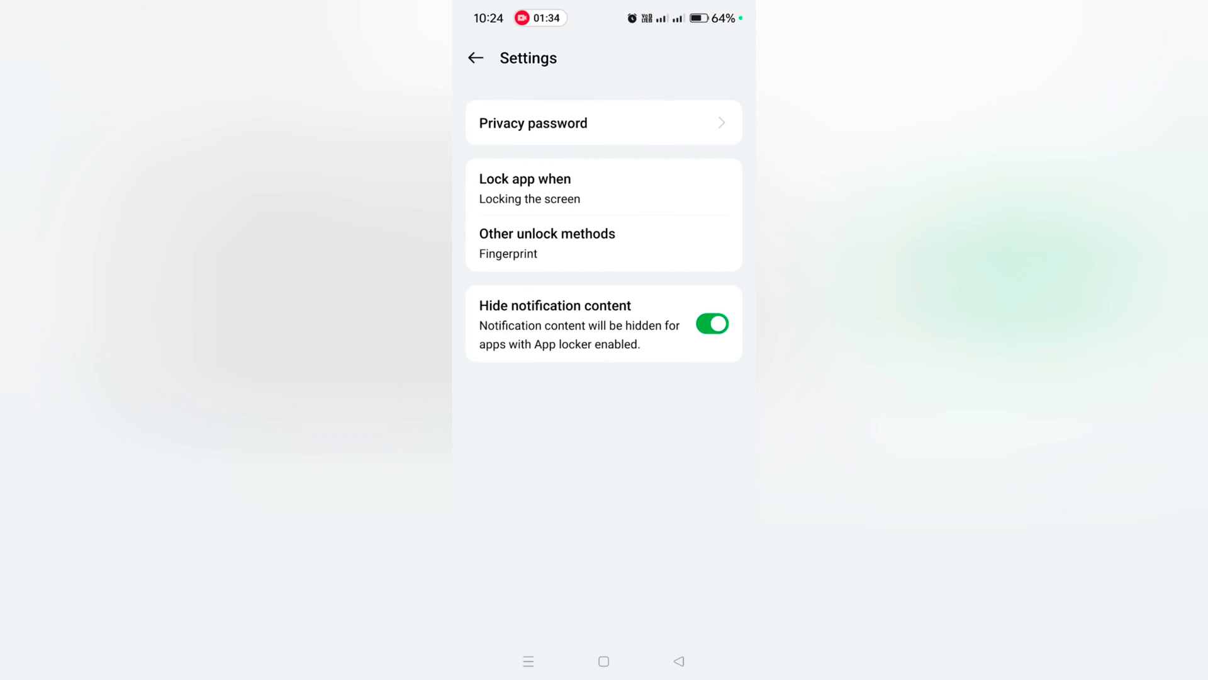
left_click(525, 189)
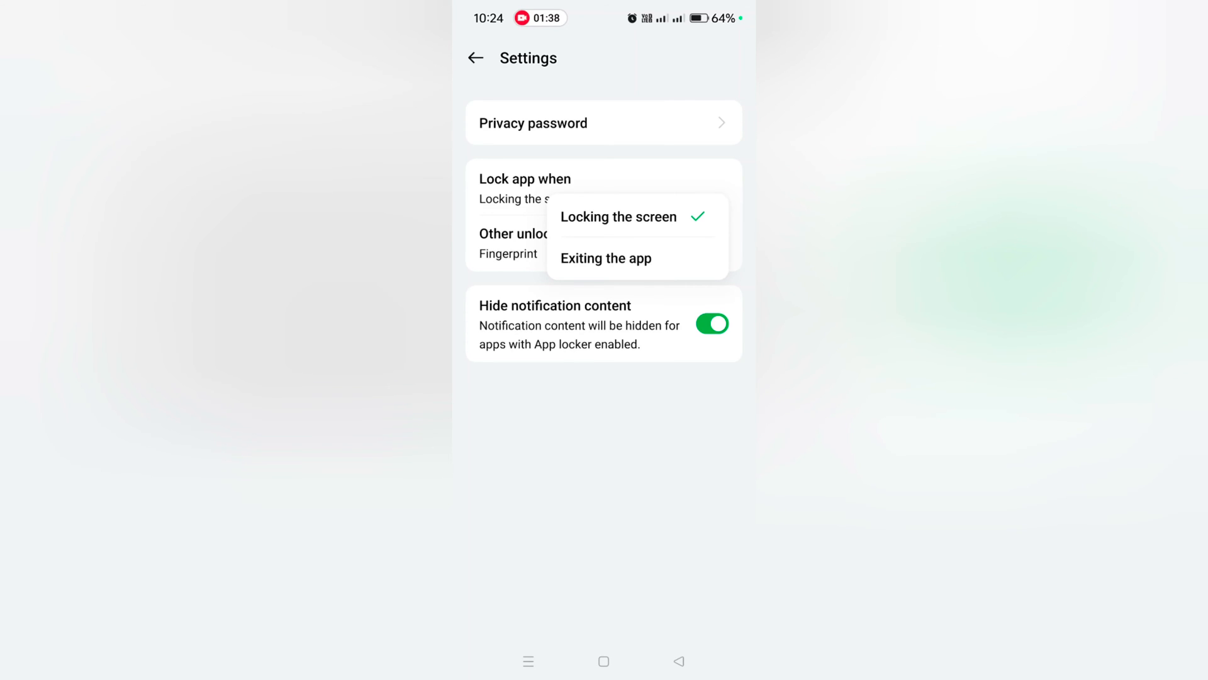
left_click(546, 243)
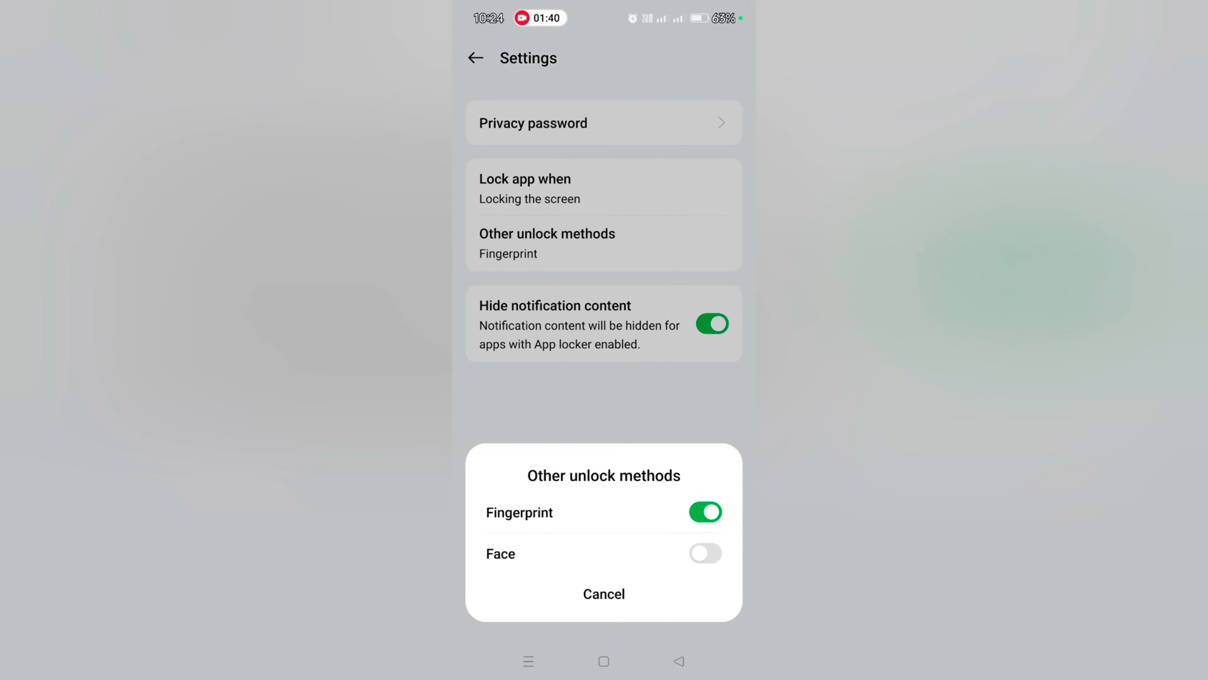
left_click(704, 554)
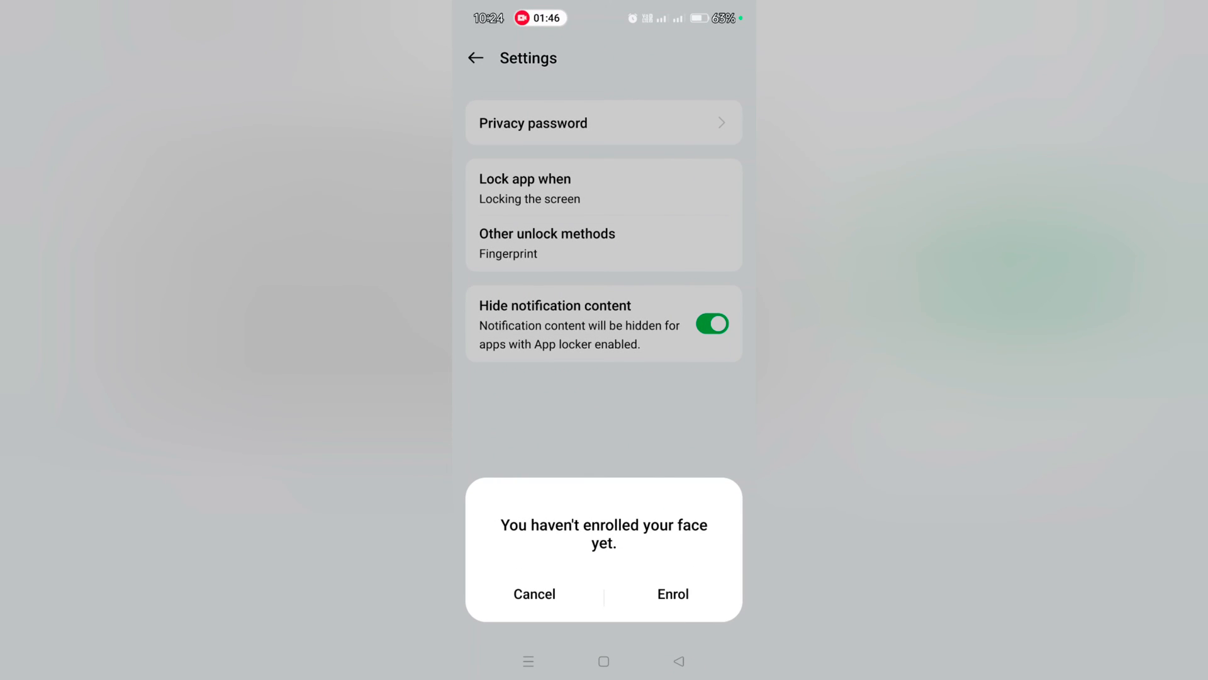
left_click(534, 594)
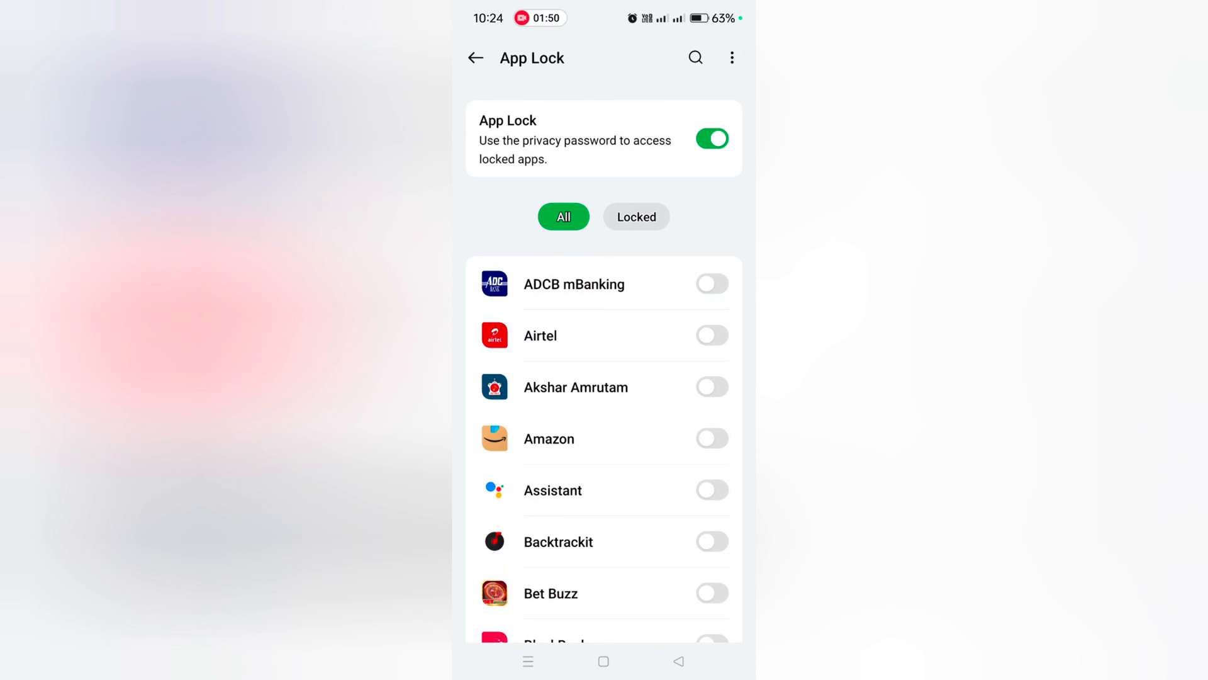
Turn the App Lock switch off and go back to the main Settings list
left_click(710, 138)
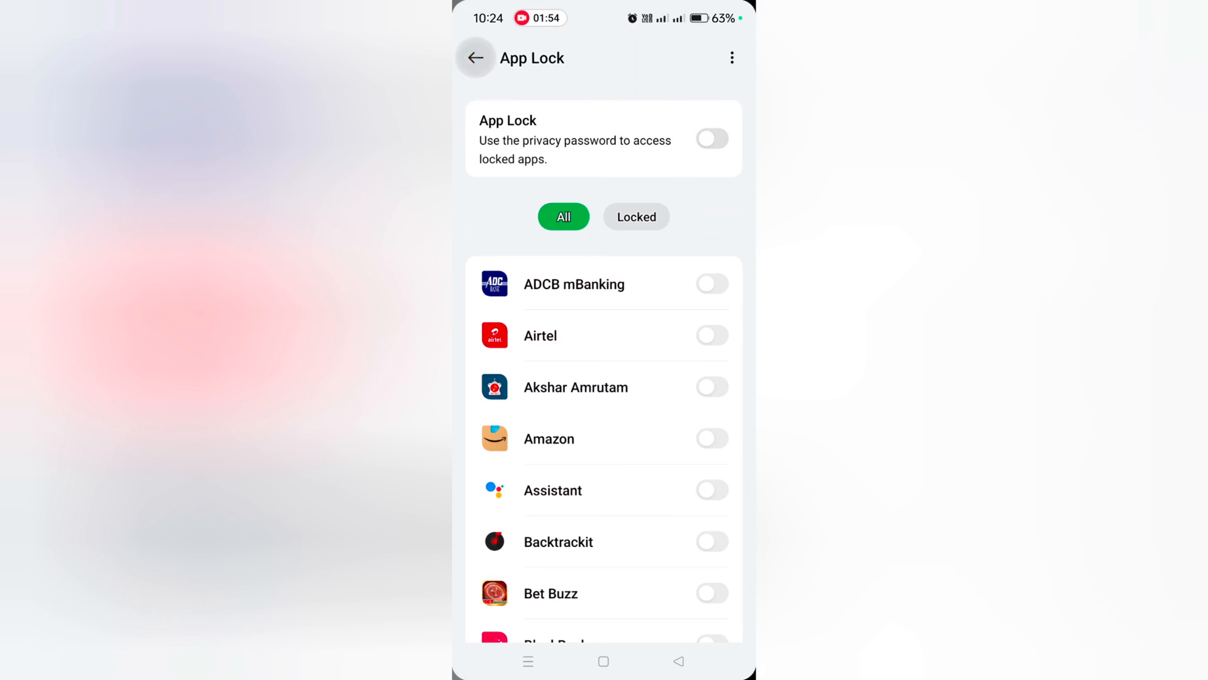
left_click(476, 56)
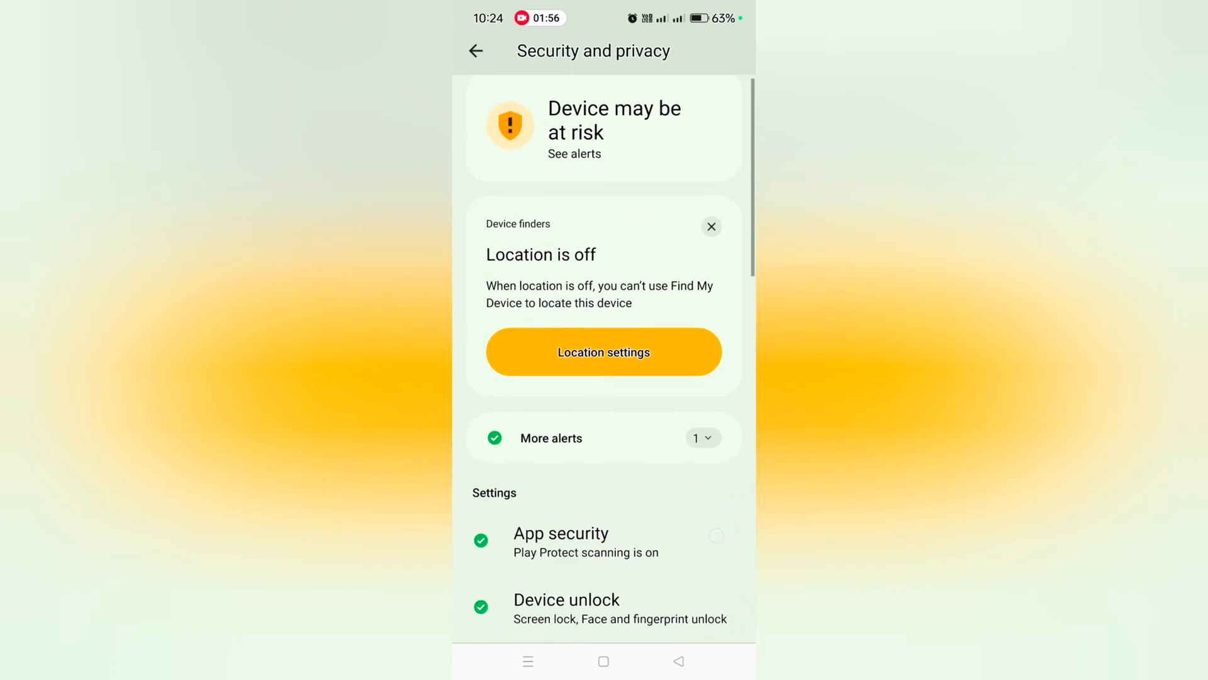
left_click(475, 50)
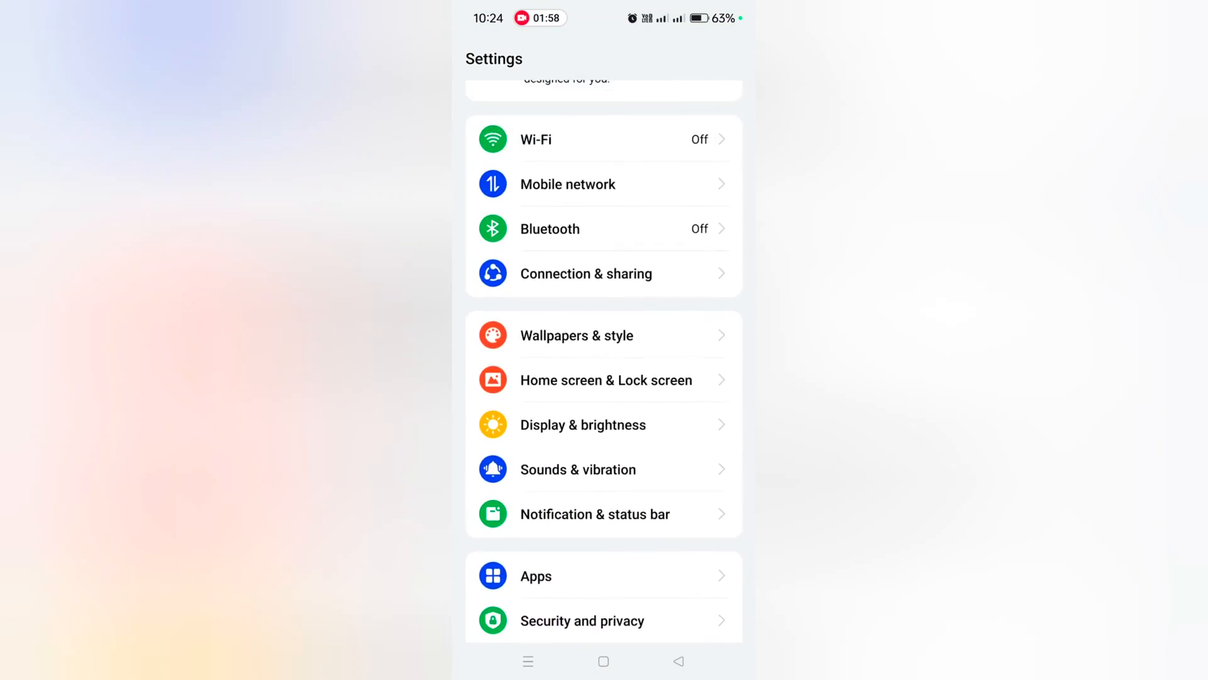